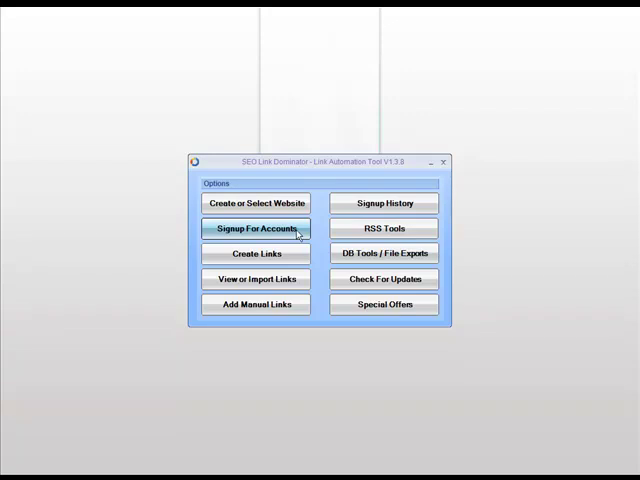
mouse_move(304, 236)
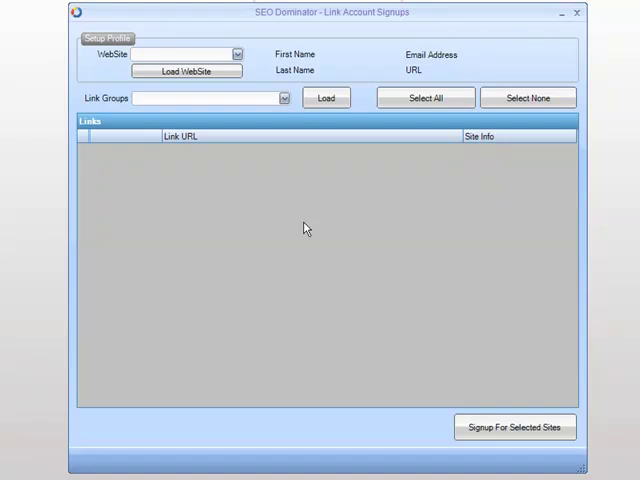
mouse_move(296, 240)
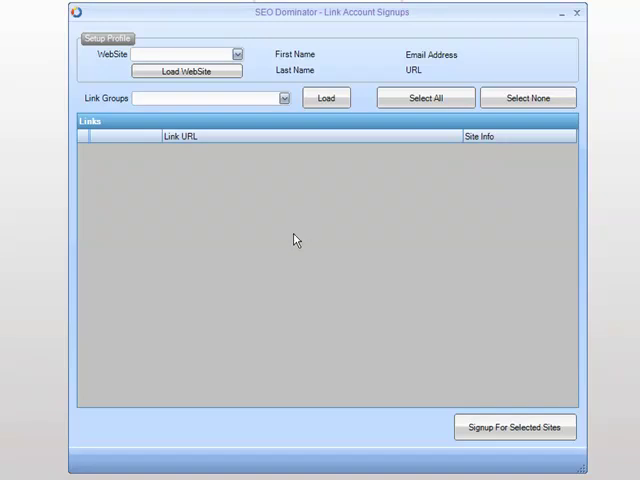
Load the SteveTest website profile
left_click(236, 54)
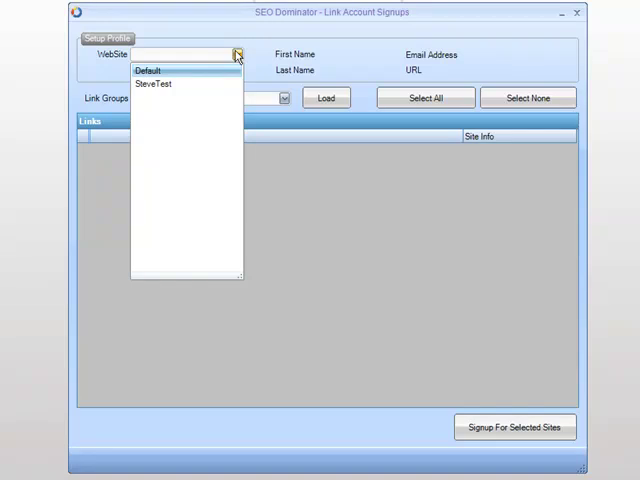
left_click(160, 84)
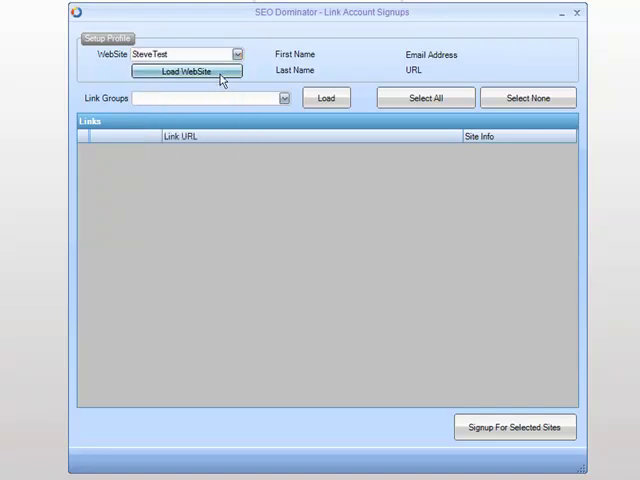
left_click(196, 72)
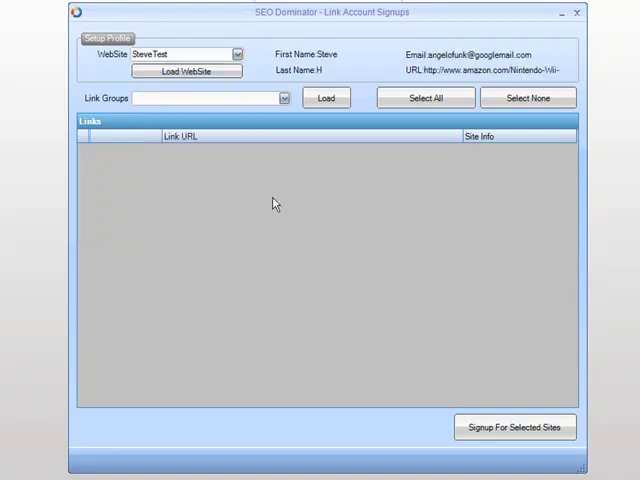
Load the default_pr6_6 link group and leave forums.amd.com out of the signup
left_click(284, 98)
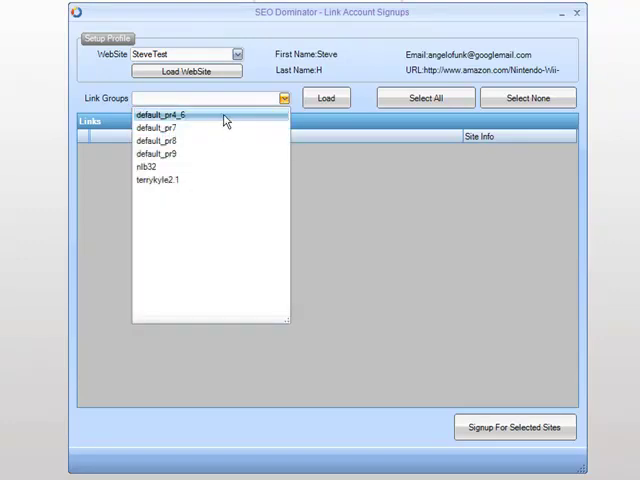
left_click(164, 114)
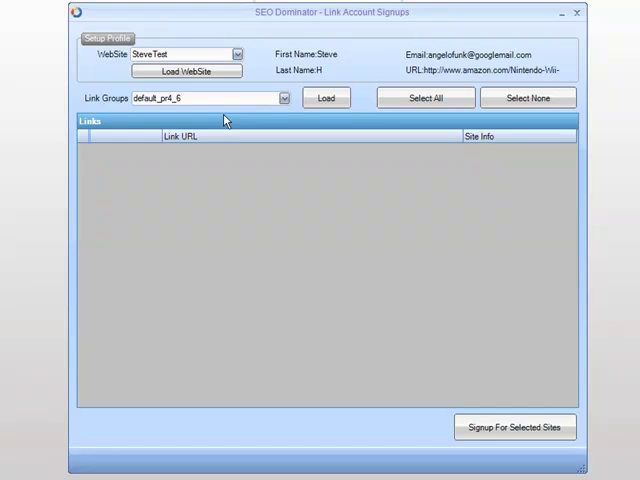
left_click(324, 98)
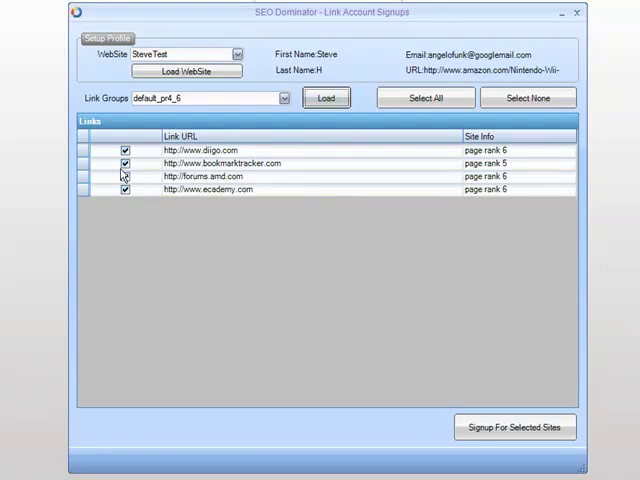
left_click(124, 164)
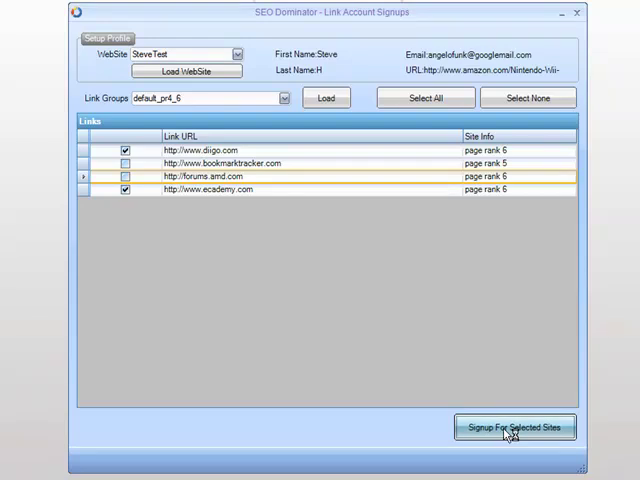
Start the signup for the selected sites so the Create Signup window loads diigo.com
left_click(516, 428)
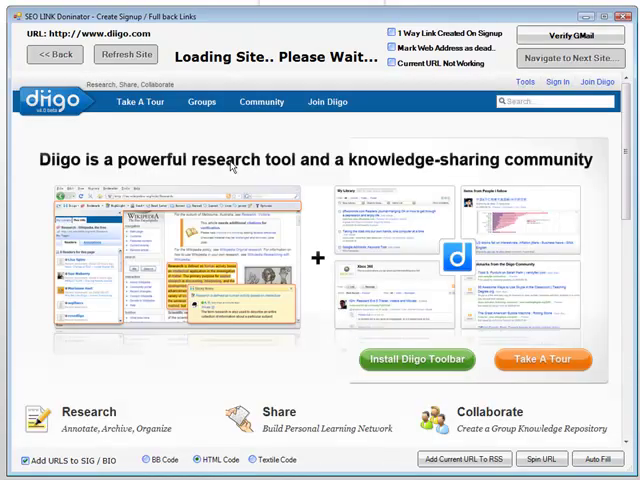
mouse_move(244, 136)
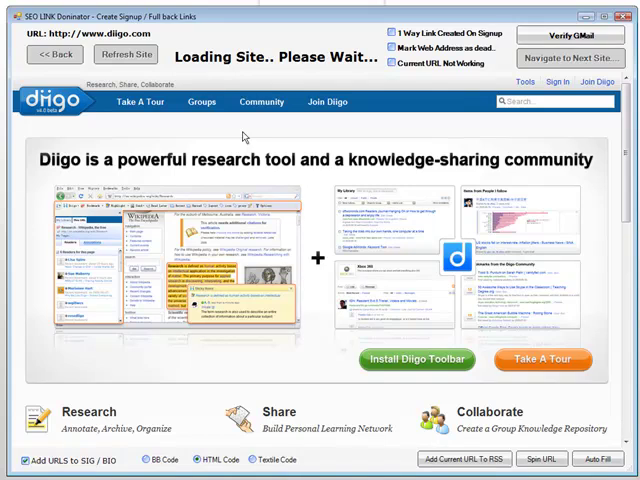
mouse_move(256, 128)
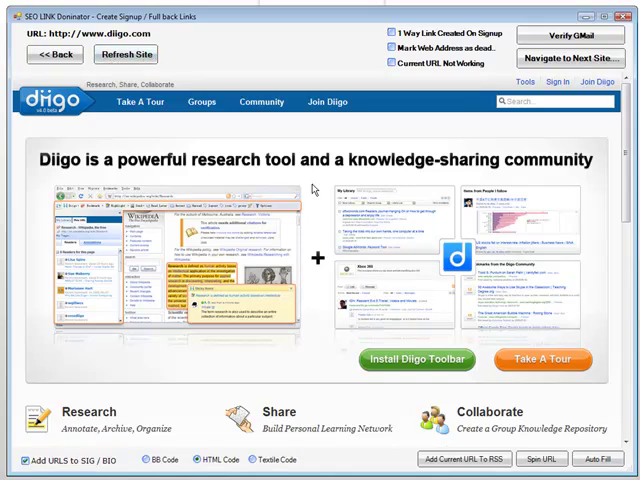
mouse_move(580, 70)
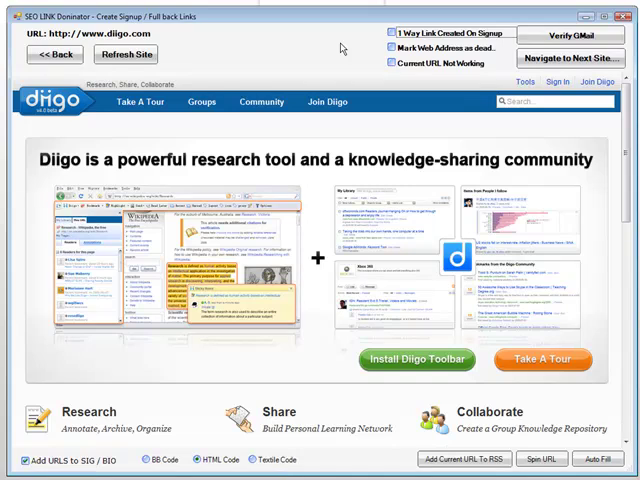
left_click(392, 32)
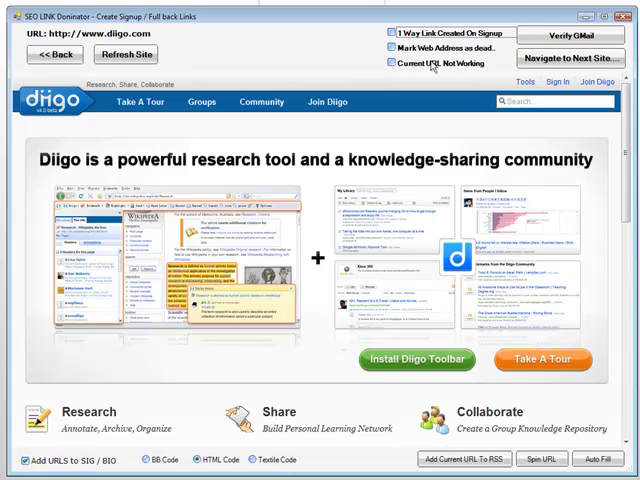
Tick and untick 'Mark Web Address as dead', then flag the current Diigo URL as not working
left_click(394, 48)
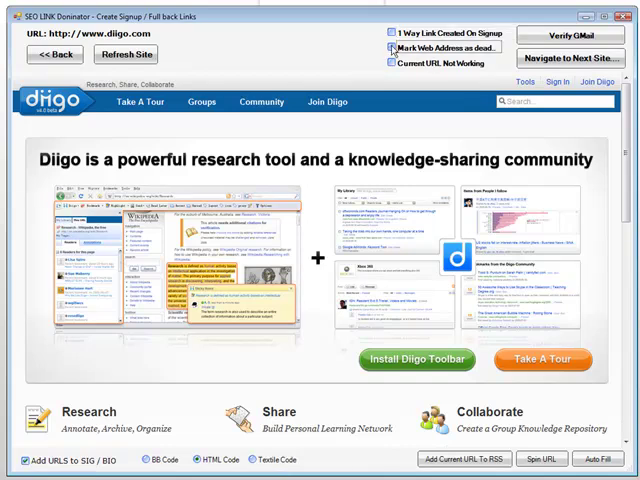
left_click(392, 48)
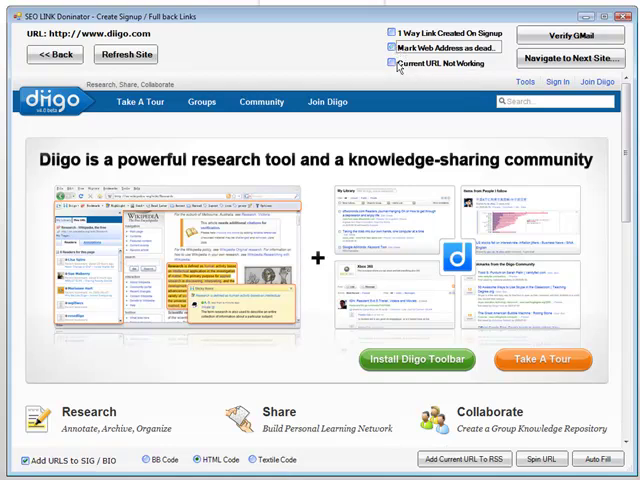
left_click(392, 64)
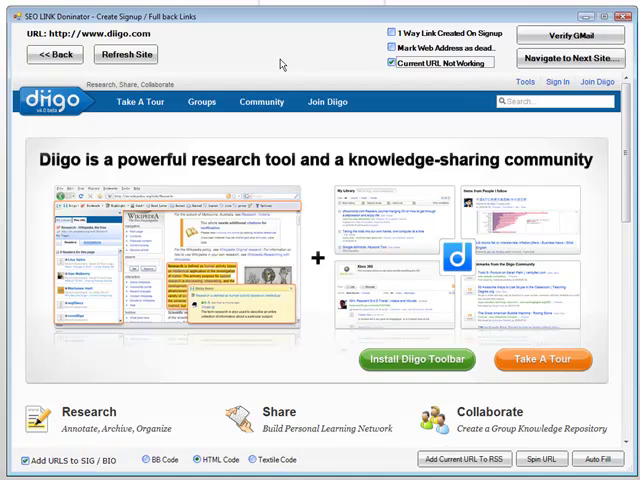
mouse_move(268, 64)
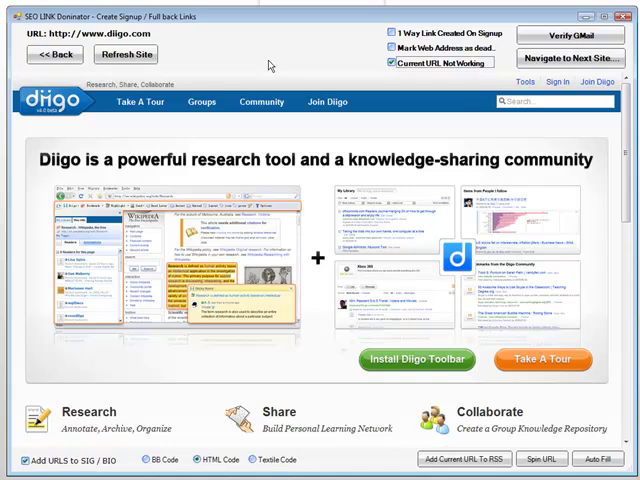
mouse_move(378, 104)
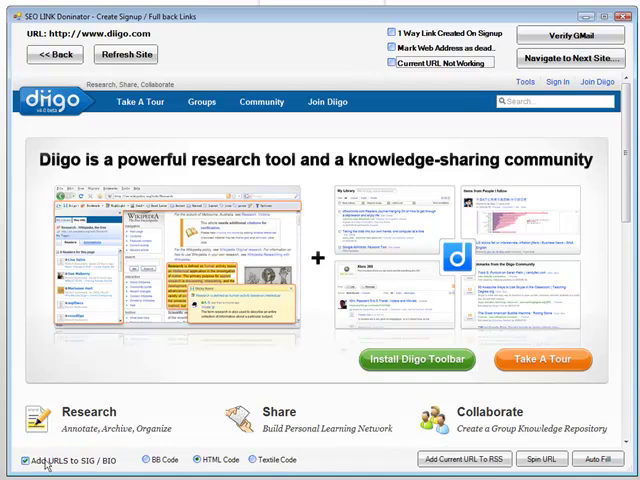
mouse_move(96, 468)
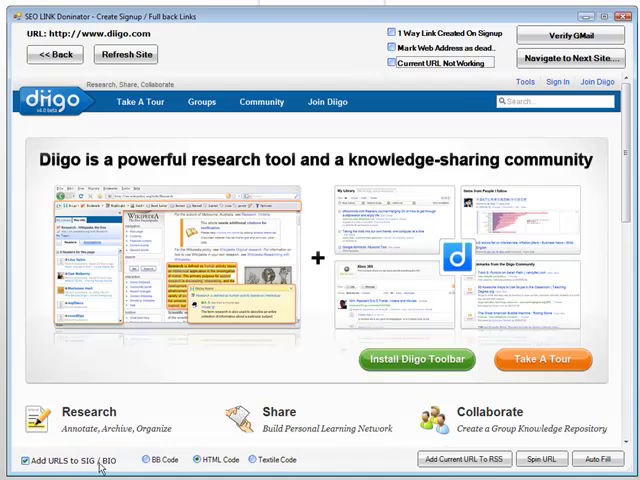
mouse_move(128, 466)
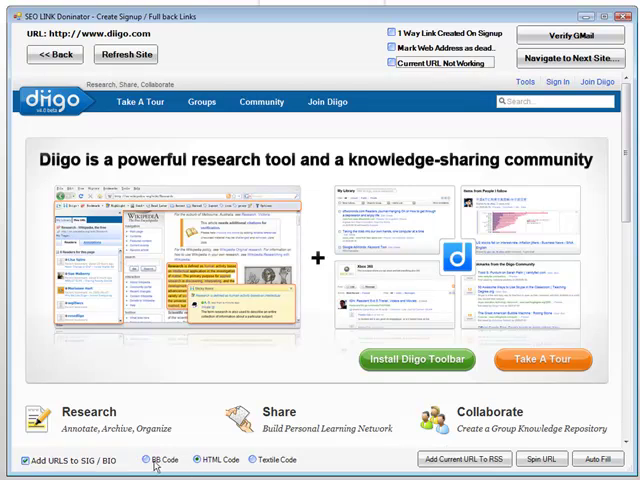
Try the BB, HTML and Textile link-code formats, leaving HTML Code selected
left_click(194, 460)
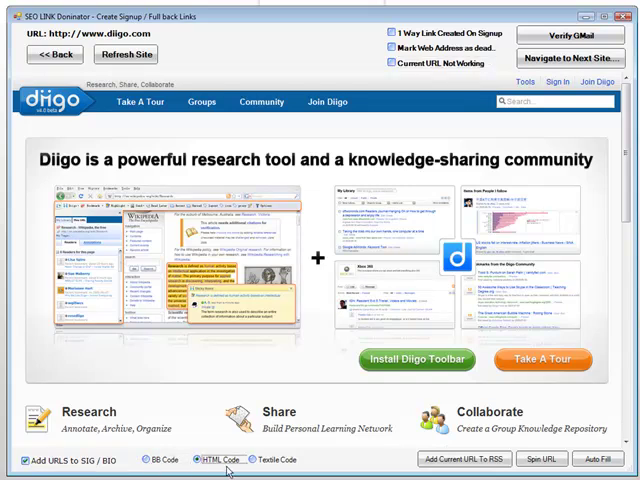
left_click(252, 460)
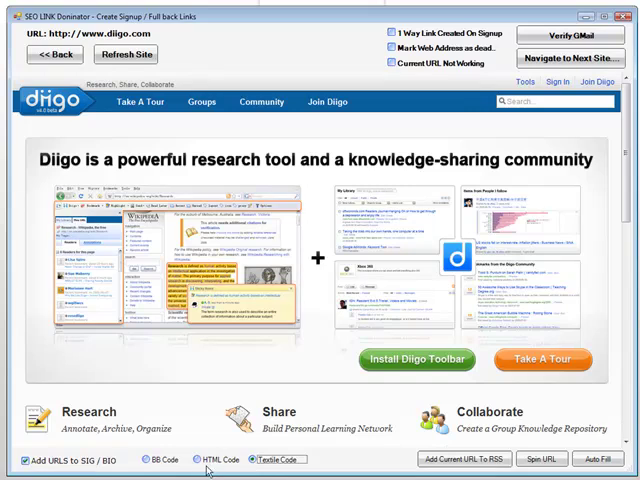
left_click(192, 460)
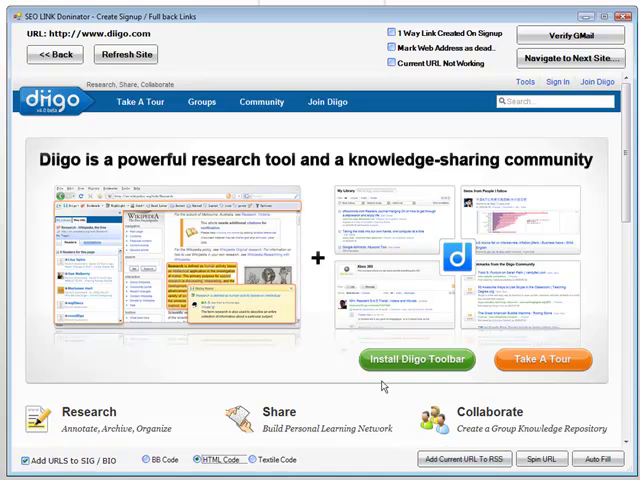
mouse_move(296, 132)
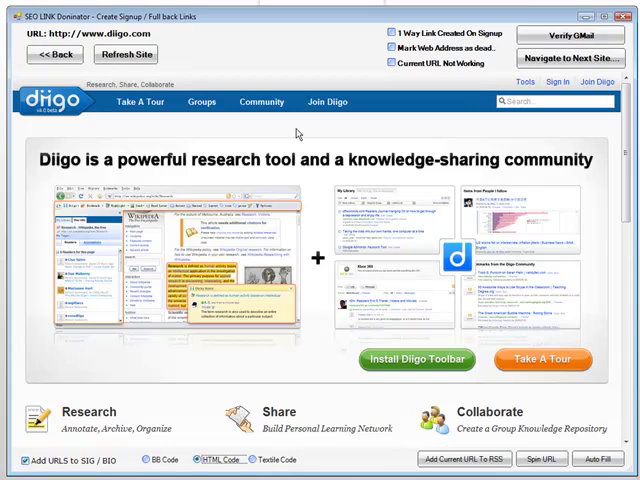
mouse_move(318, 130)
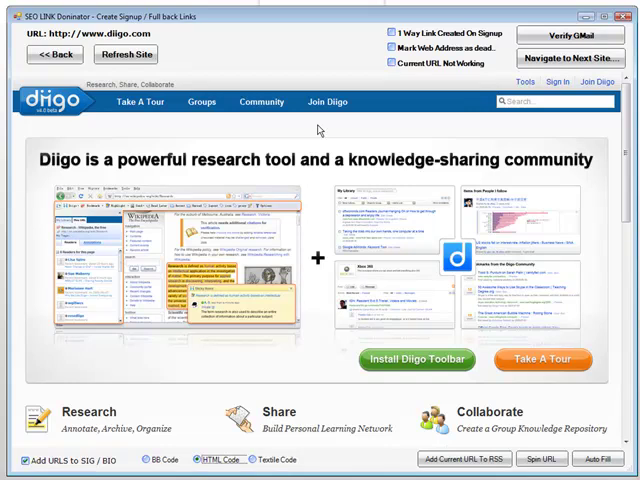
mouse_move(390, 136)
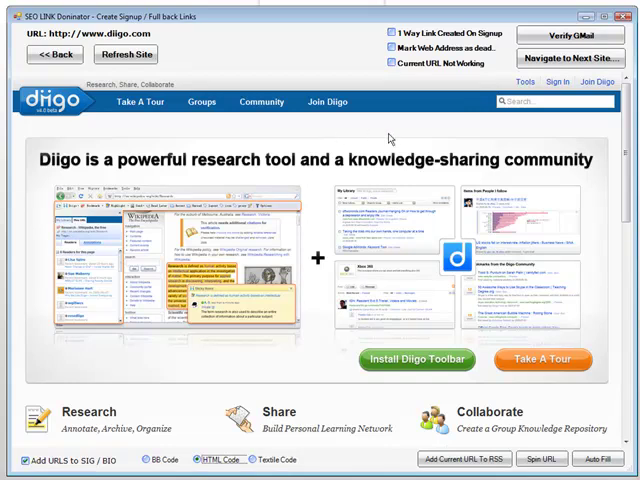
mouse_move(294, 128)
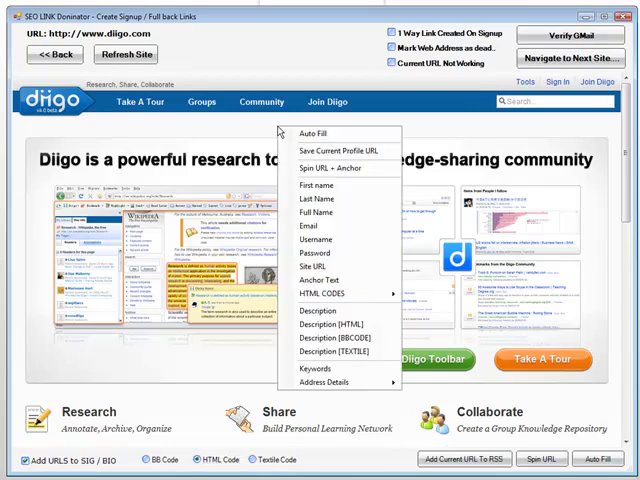
mouse_move(314, 224)
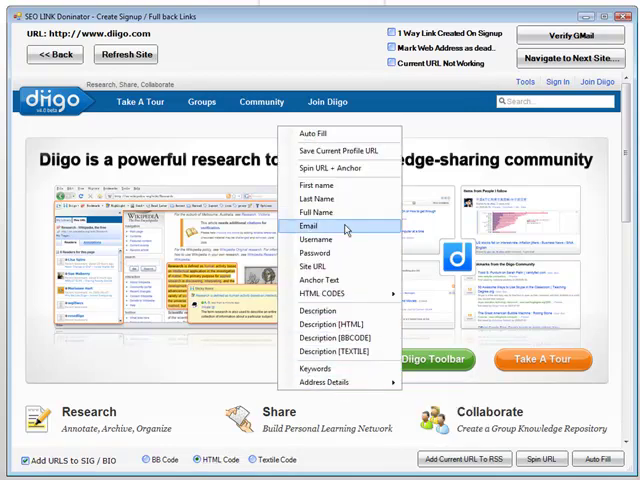
mouse_move(344, 150)
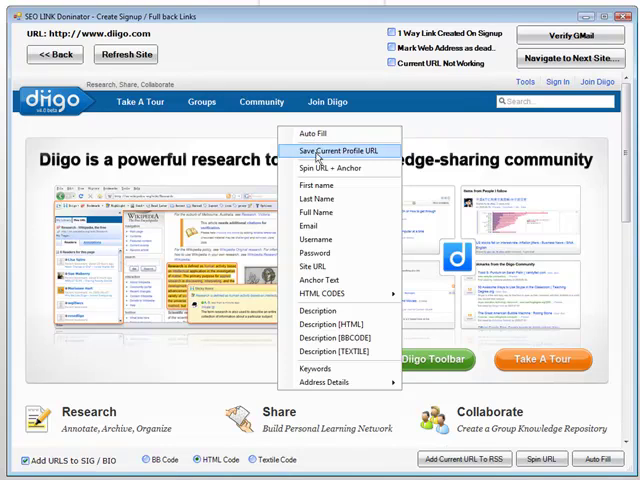
mouse_move(332, 168)
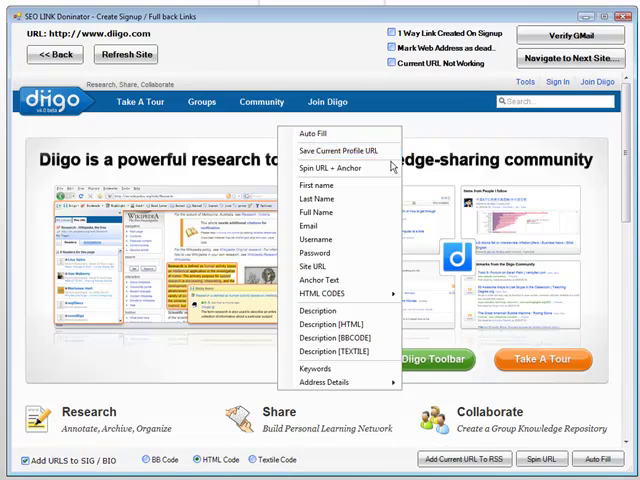
mouse_move(332, 168)
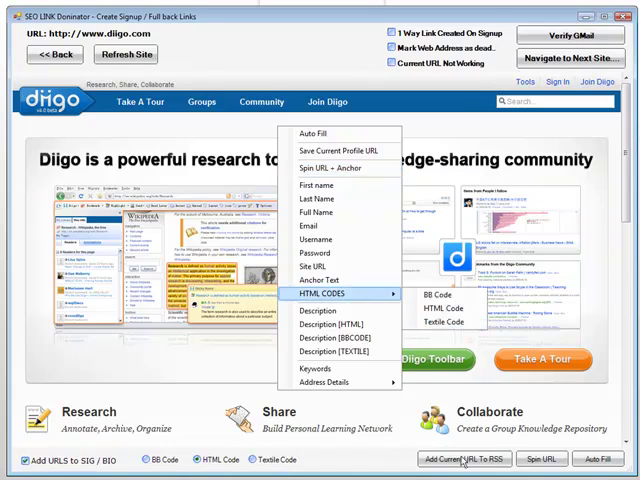
mouse_move(318, 186)
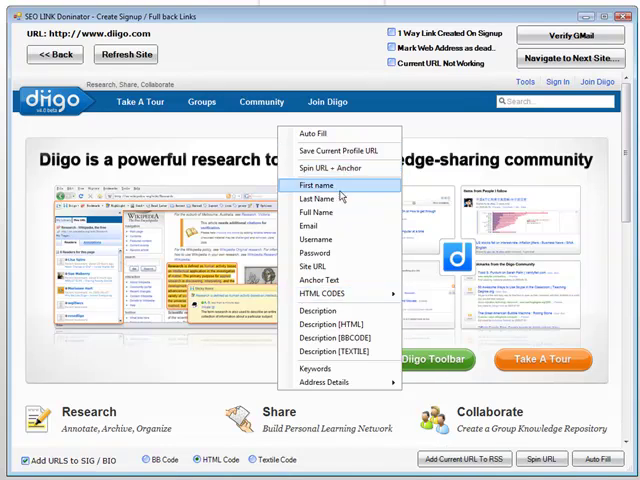
mouse_move(316, 212)
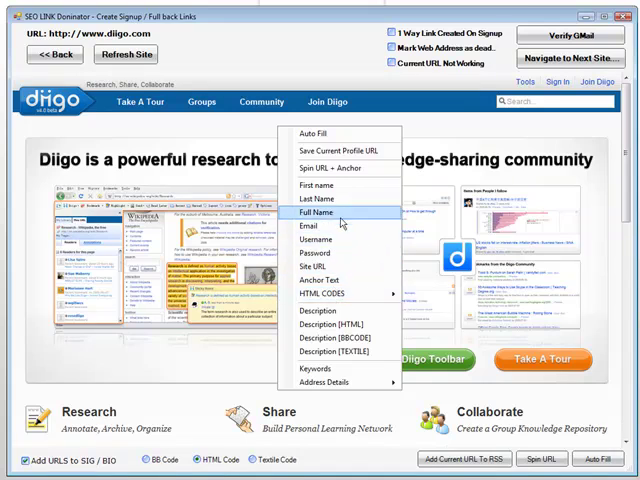
mouse_move(316, 200)
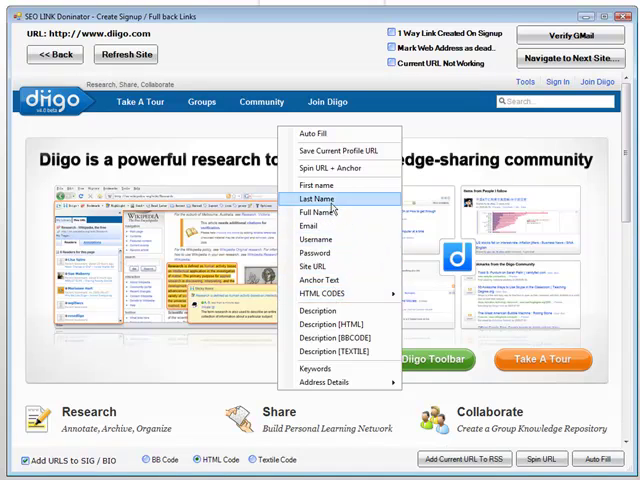
mouse_move(316, 266)
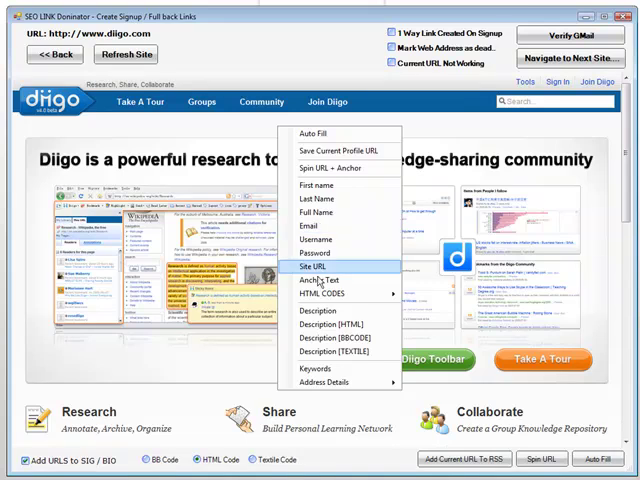
mouse_move(316, 368)
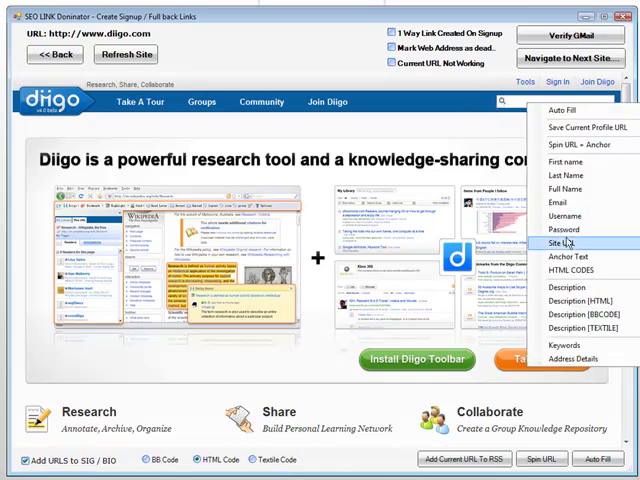
Dismiss the Auto Fill context menu after browsing its fill-in entries
left_click(560, 244)
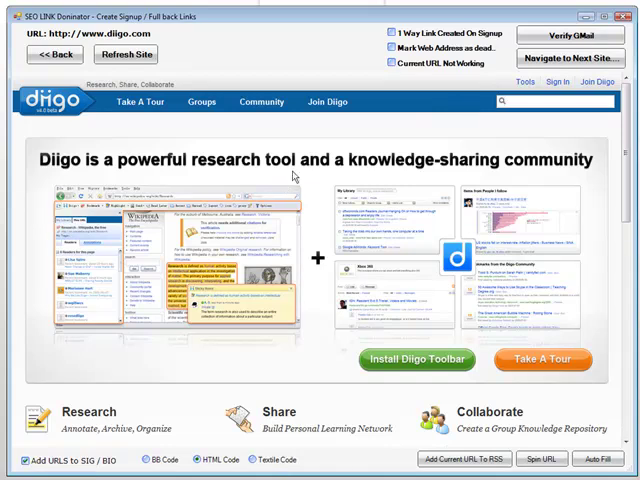
mouse_move(316, 192)
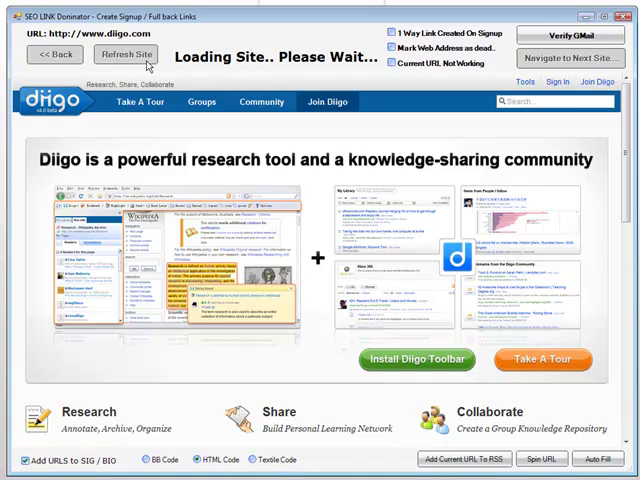
Go to Join Diigo and auto-fill the create-account form with username, names, email and password
left_click(326, 100)
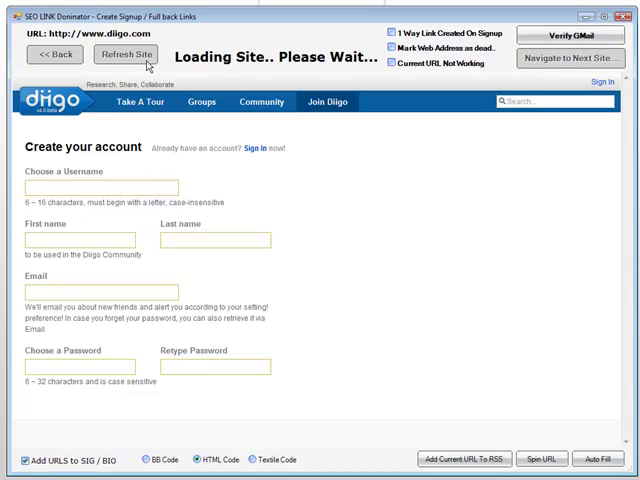
left_click(132, 52)
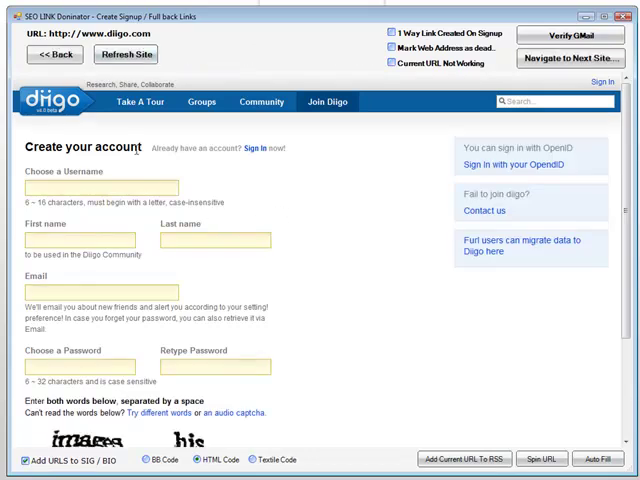
mouse_move(184, 304)
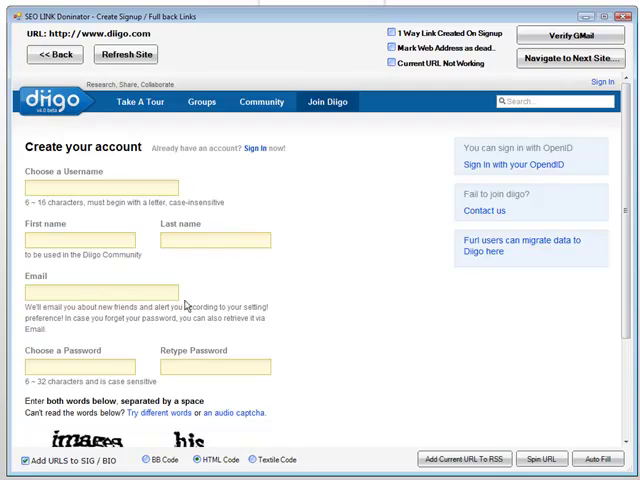
mouse_move(304, 210)
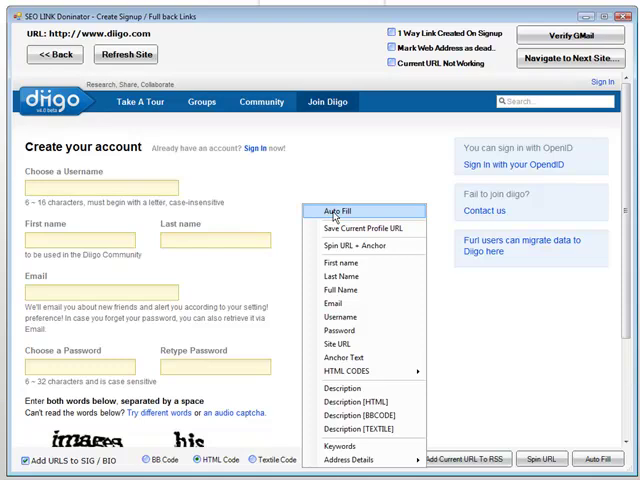
left_click(336, 212)
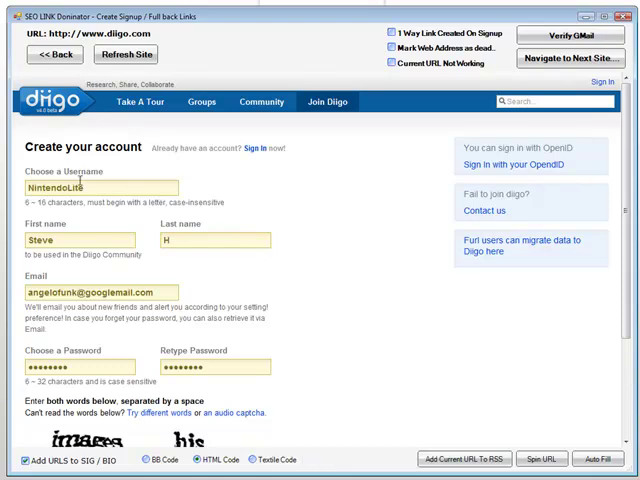
mouse_move(304, 270)
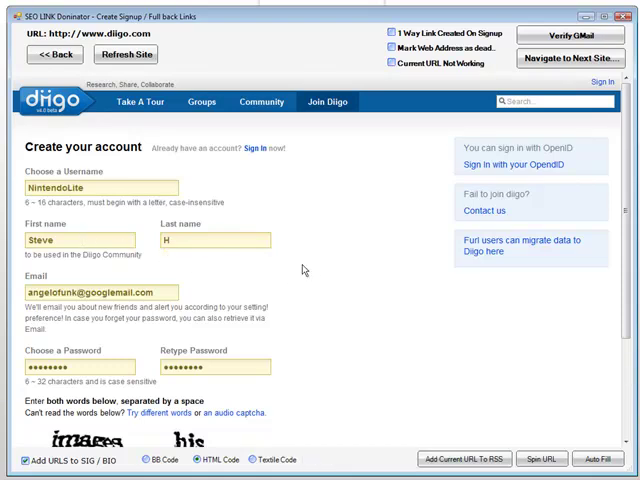
Answer Diigo's word check with 'images his' and submit the sign-up form
scroll("down", 3)
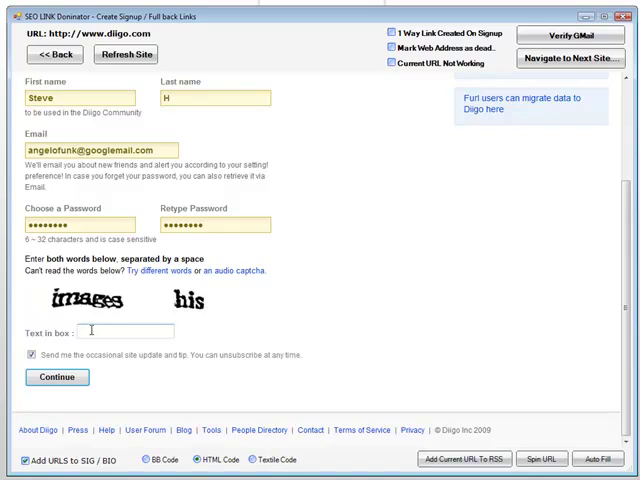
type("images")
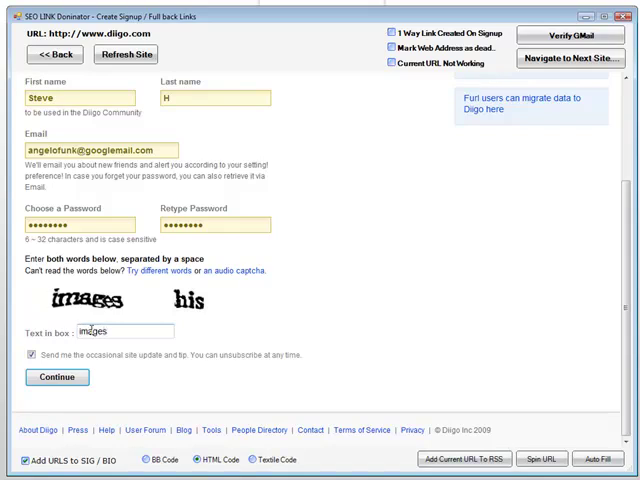
type("his")
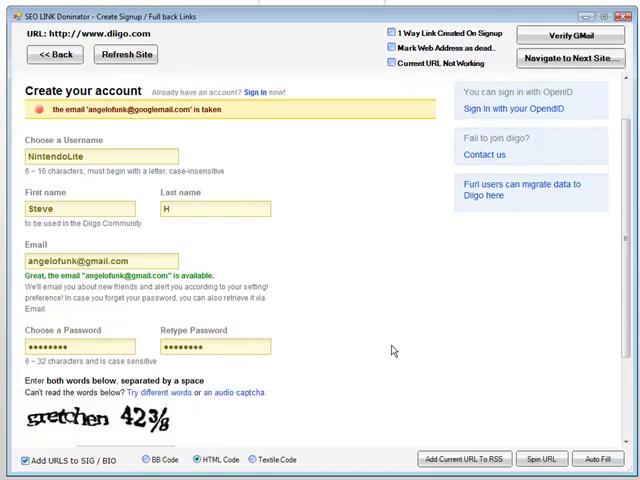
Answer the new word check with 'gretche 42 3/8' and continue so Diigo asks for email activation
scroll("down", 3)
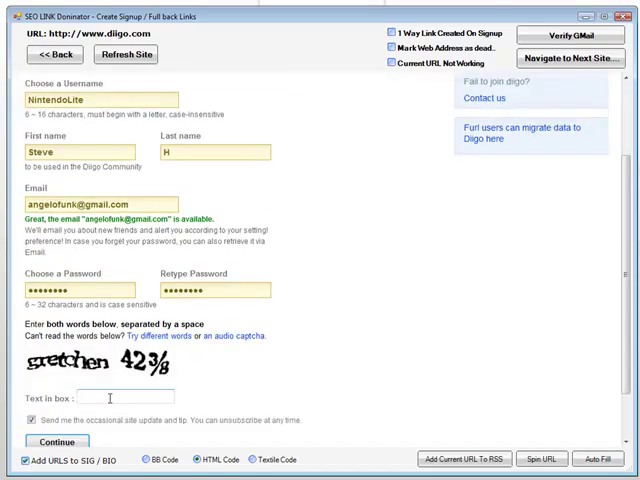
type("g")
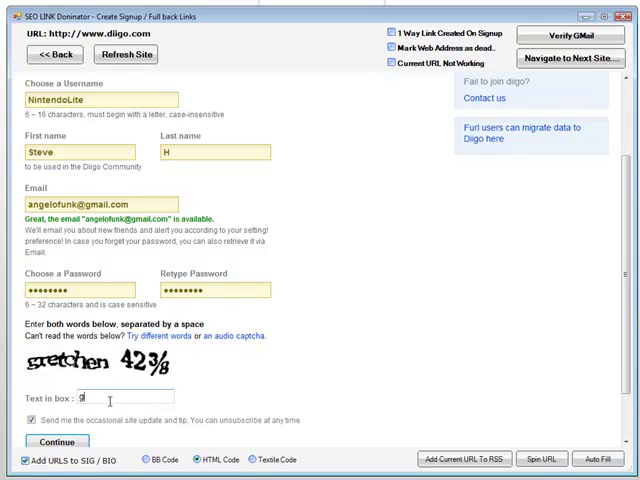
type("gretchen")
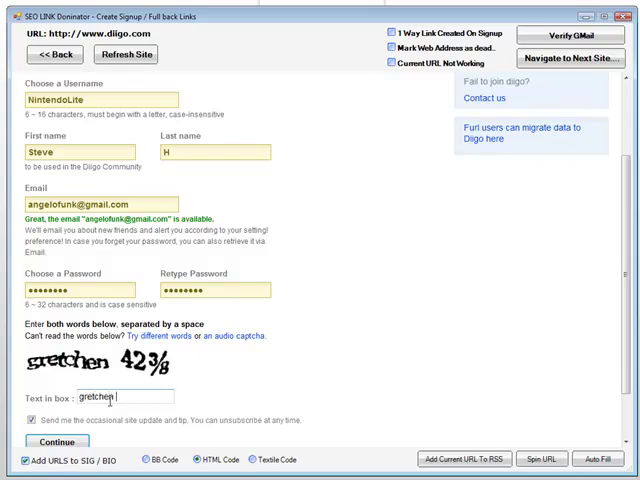
type("42")
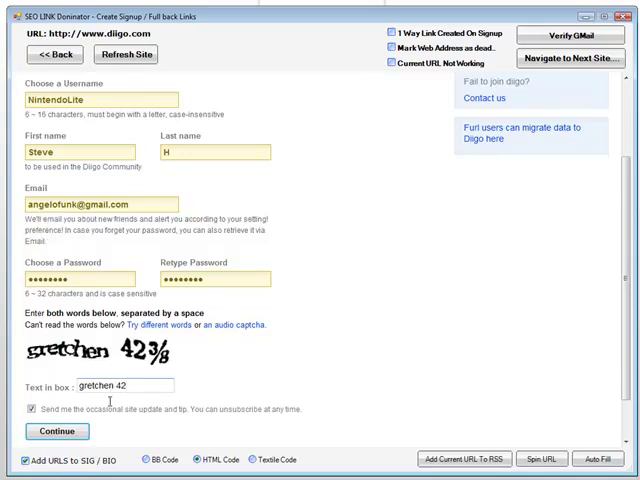
type("3/8")
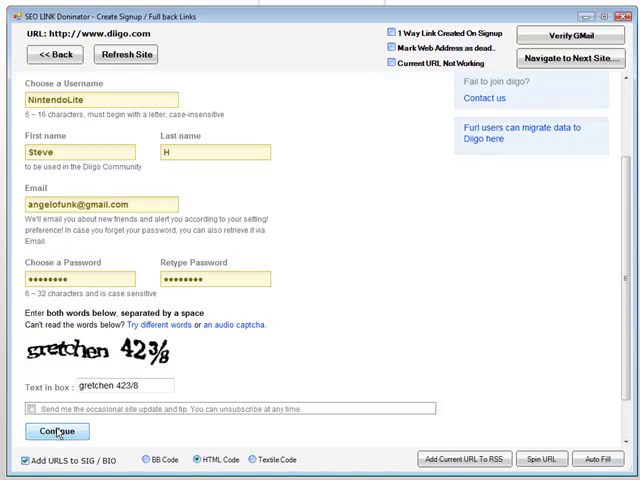
left_click(52, 432)
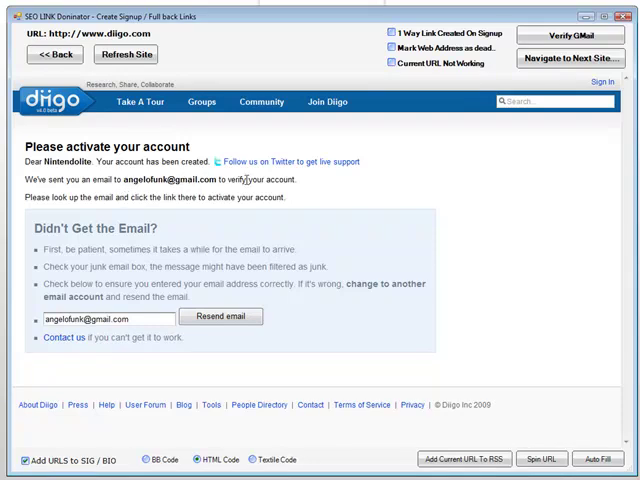
mouse_move(564, 196)
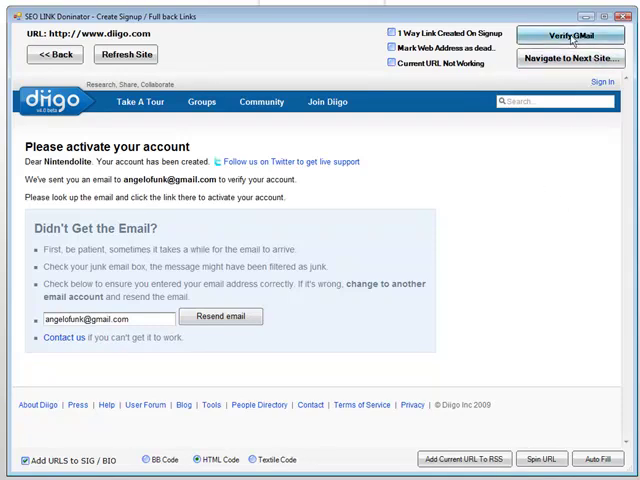
left_click(564, 36)
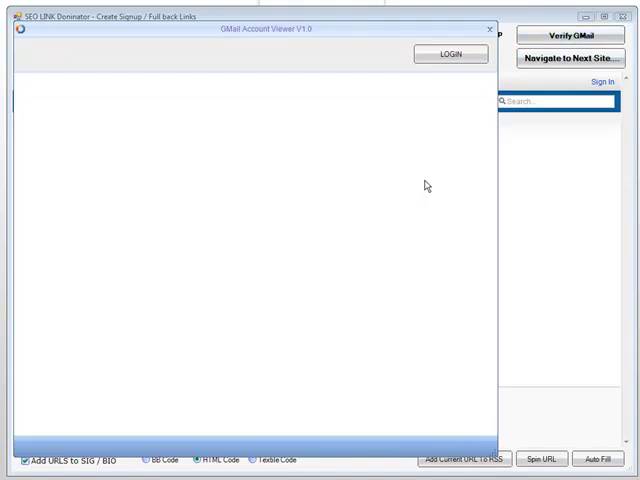
left_click(452, 54)
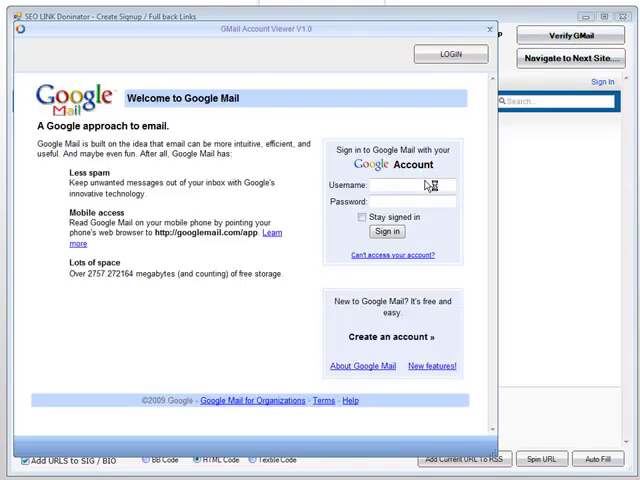
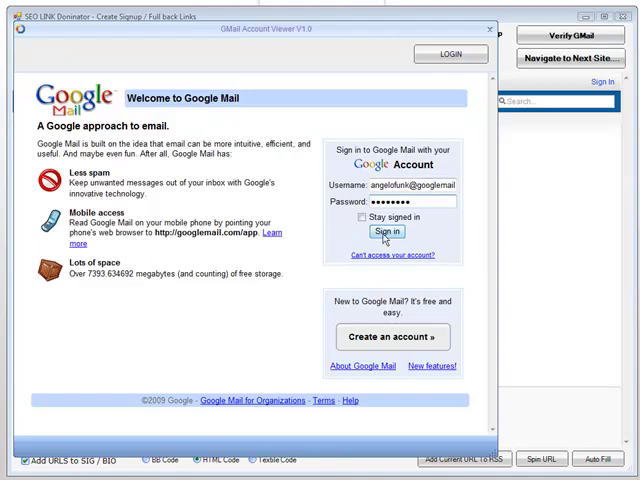
left_click(388, 232)
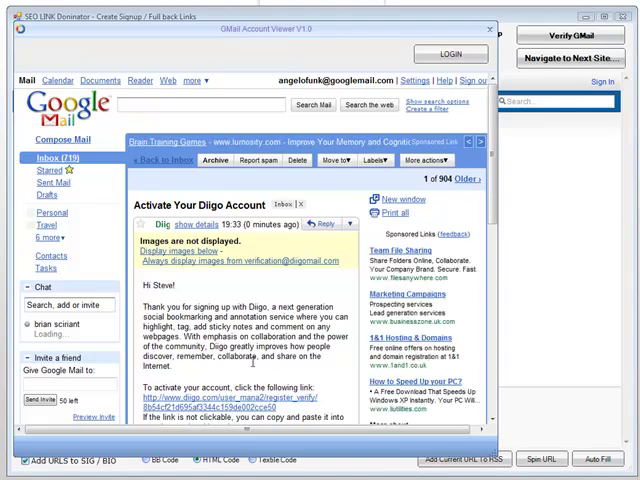
scroll("down", 3)
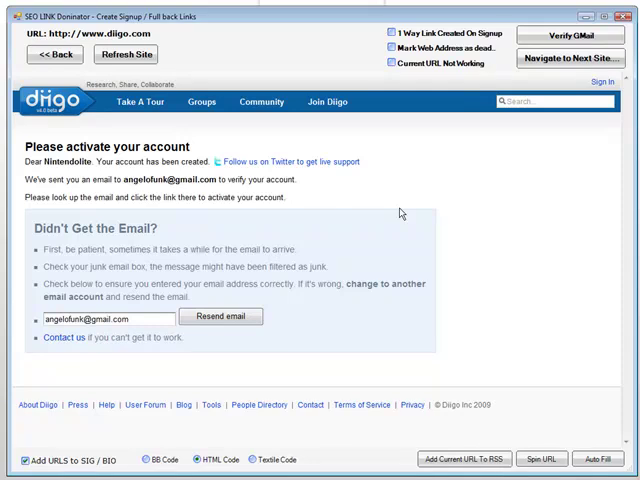
mouse_move(592, 104)
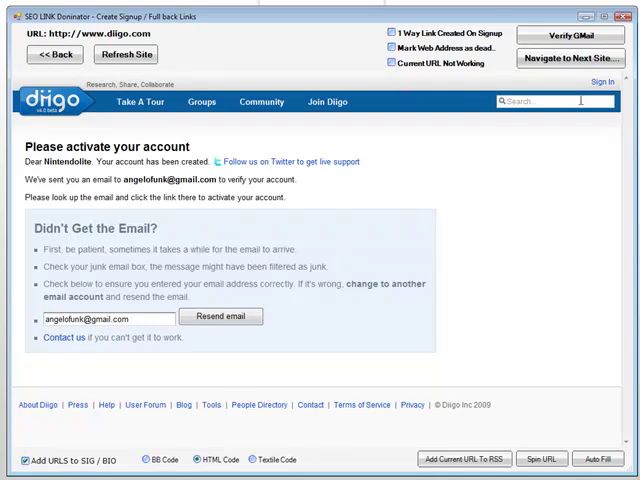
mouse_move(520, 128)
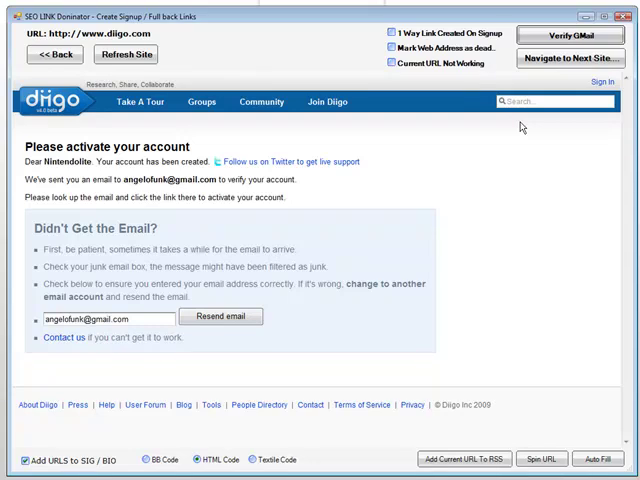
mouse_move(244, 180)
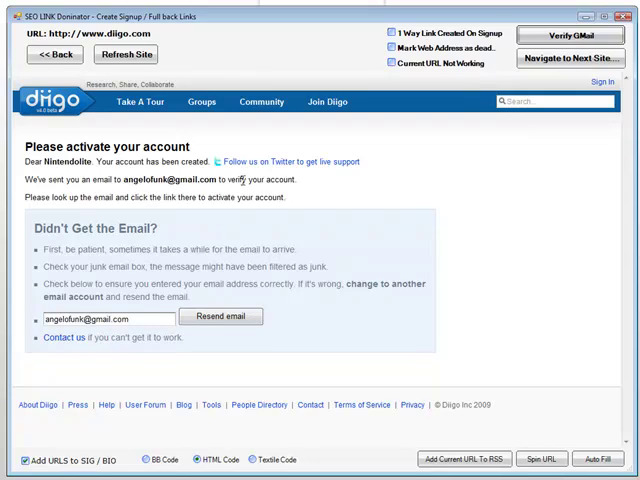
mouse_move(328, 108)
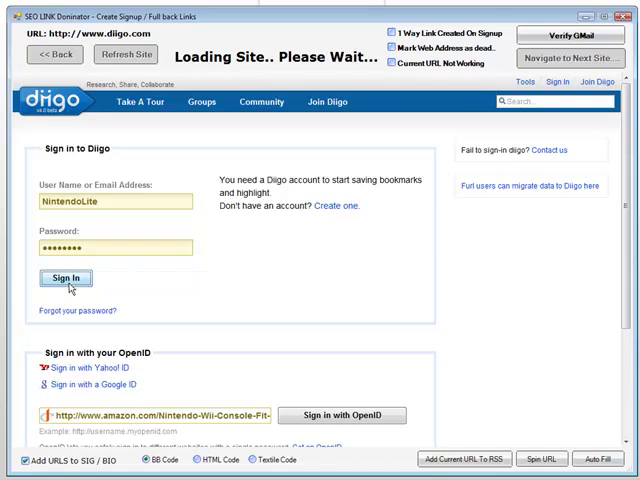
Sign in to Diigo and add a bookmark holding the profile's site URL
left_click(66, 278)
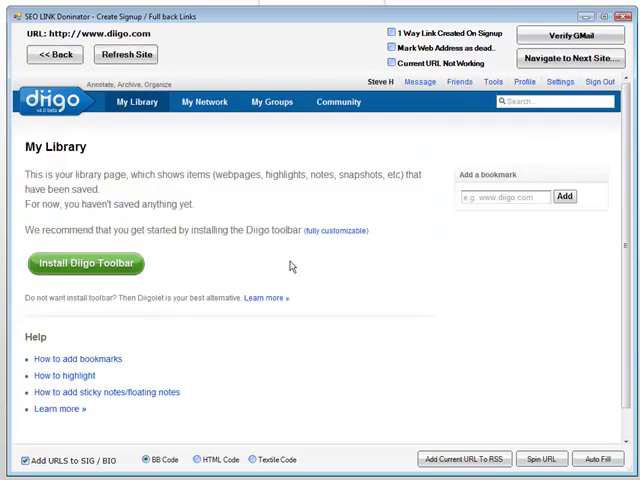
mouse_move(278, 196)
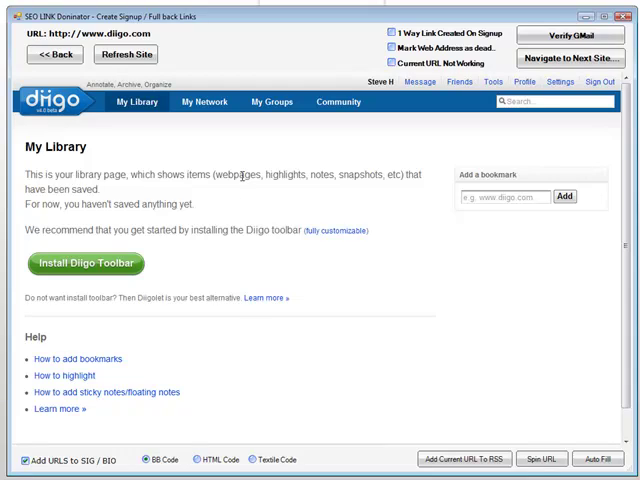
mouse_move(320, 138)
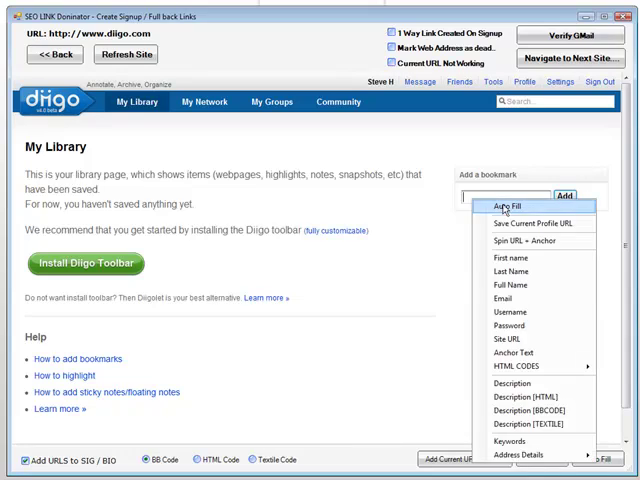
mouse_move(504, 340)
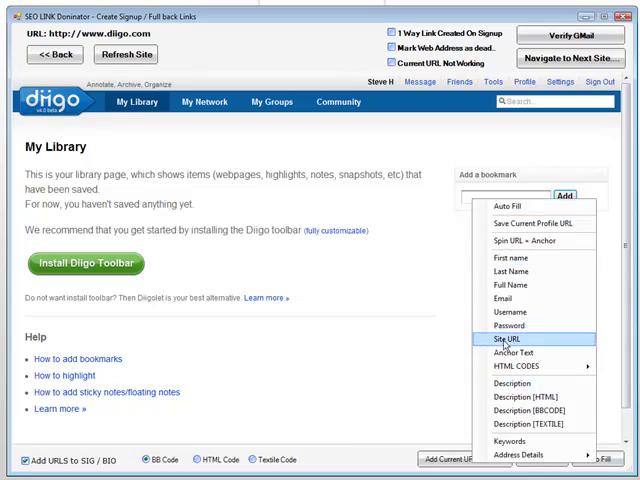
left_click(504, 344)
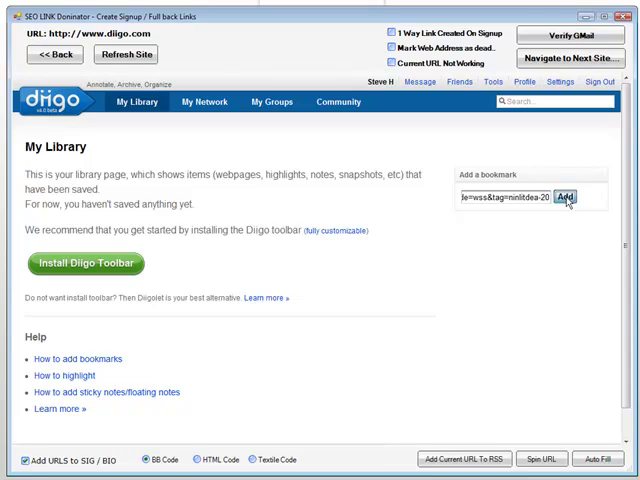
left_click(568, 196)
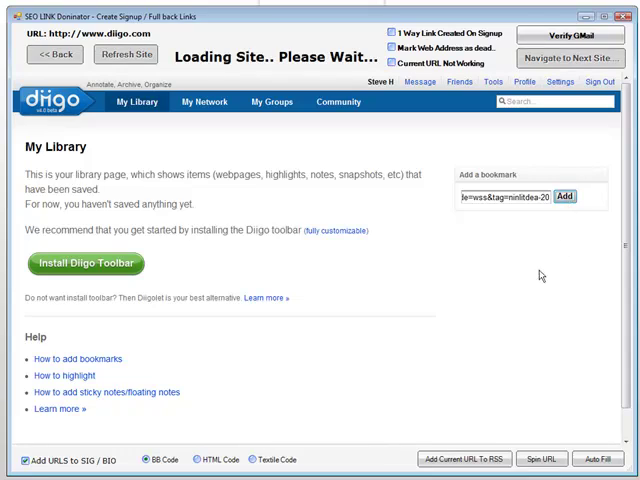
Add the Amazon Nintendo Wii Console bookmark with its tags to the Diigo library
left_click(570, 196)
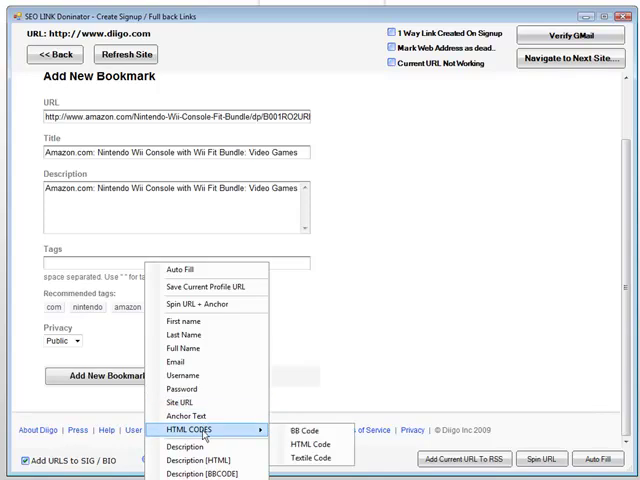
mouse_move(188, 414)
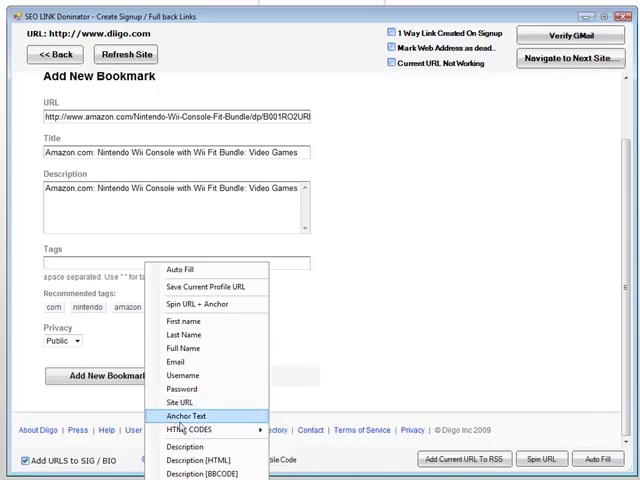
mouse_move(204, 428)
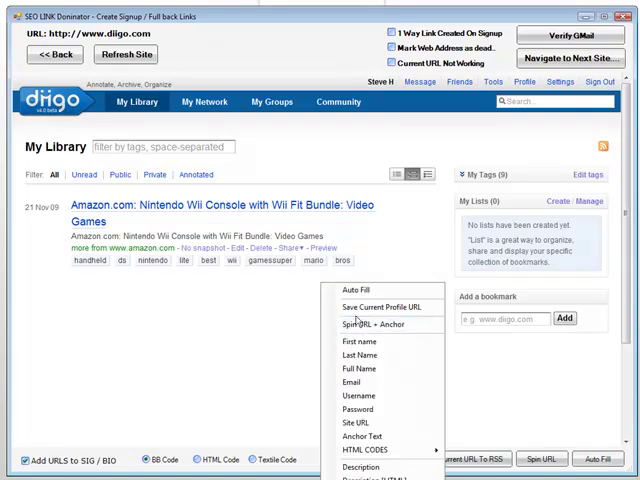
mouse_move(380, 306)
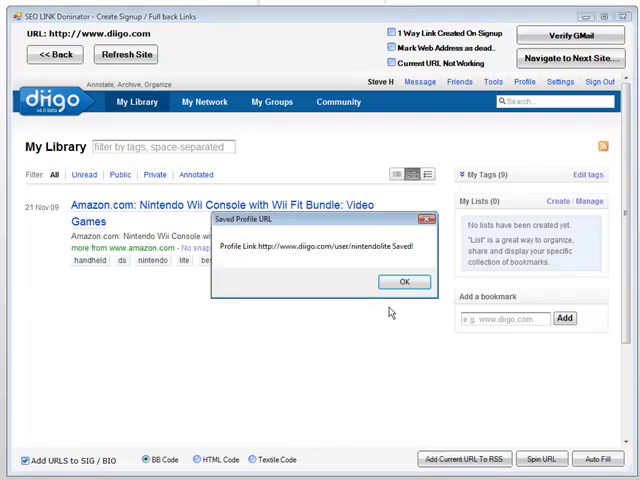
mouse_move(432, 308)
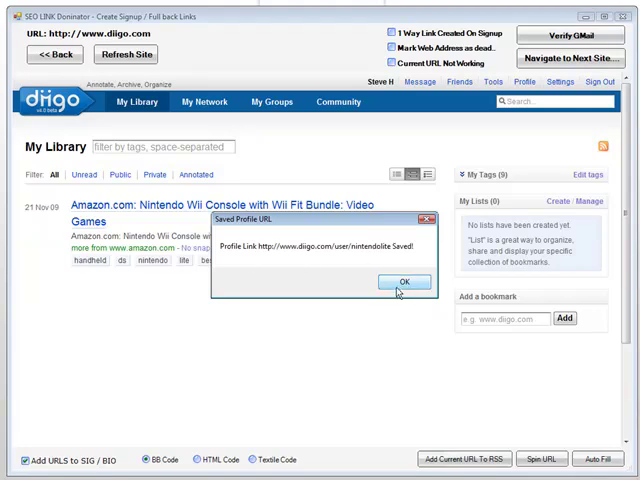
Confirm the saved Diigo profile URL, mark '1 Way Link Created On Signup', and advance to Ecademy
left_click(404, 280)
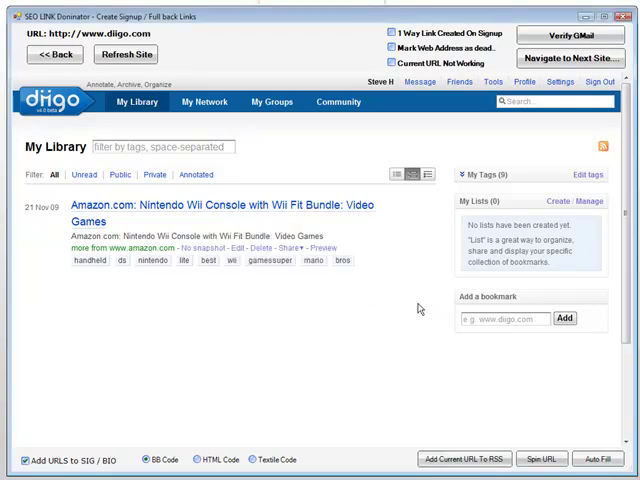
left_click(390, 34)
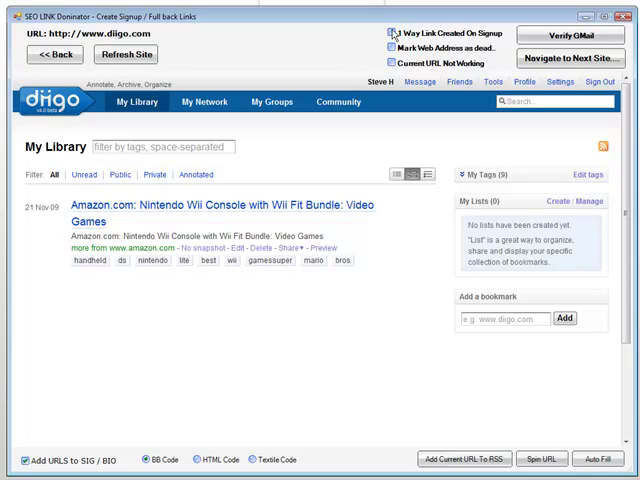
left_click(388, 28)
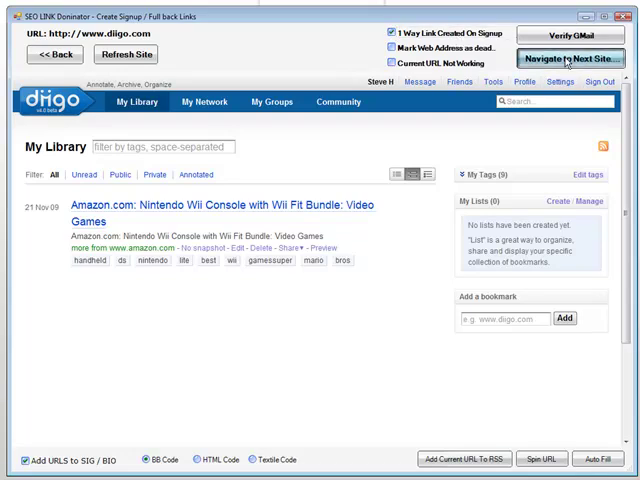
left_click(576, 56)
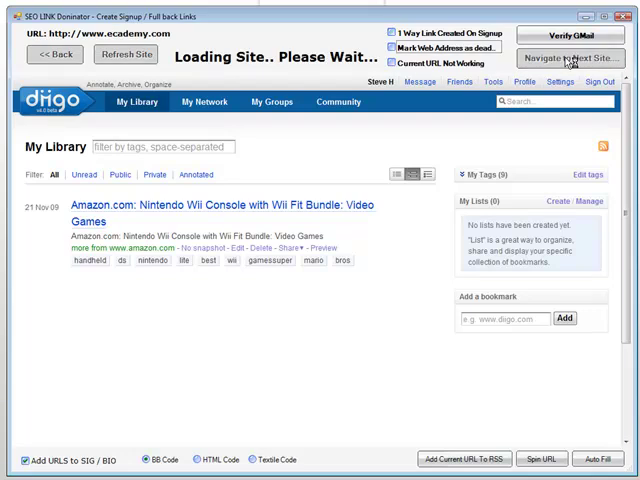
Auto-fill the Ecademy Join Now form with the account details and submit it
left_click(572, 58)
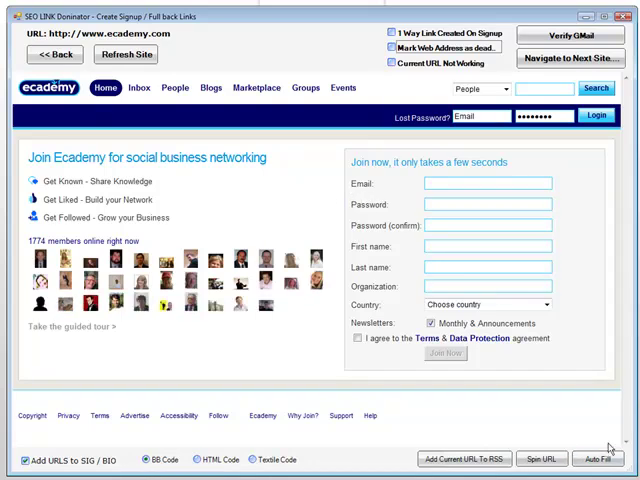
left_click(606, 456)
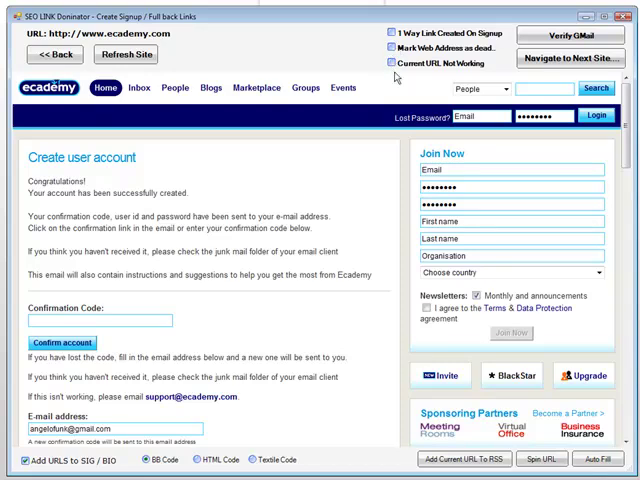
Attempt to advance past Ecademy and acknowledge the 'No more links to process!' notice
left_click(564, 58)
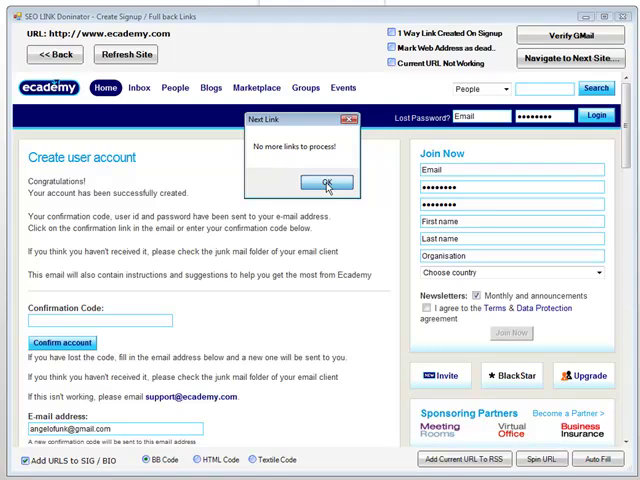
left_click(322, 184)
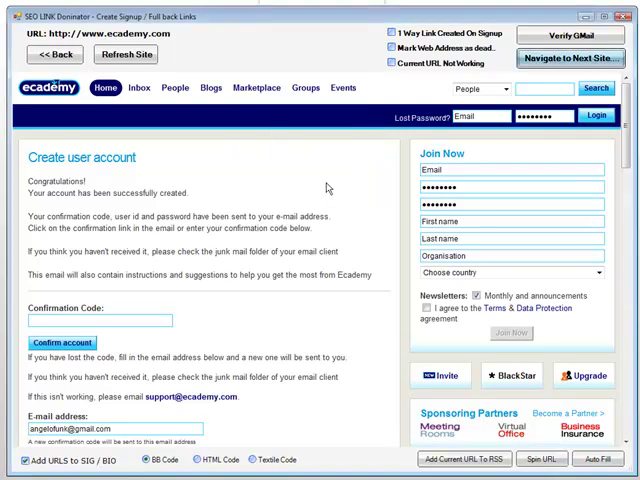
mouse_move(524, 120)
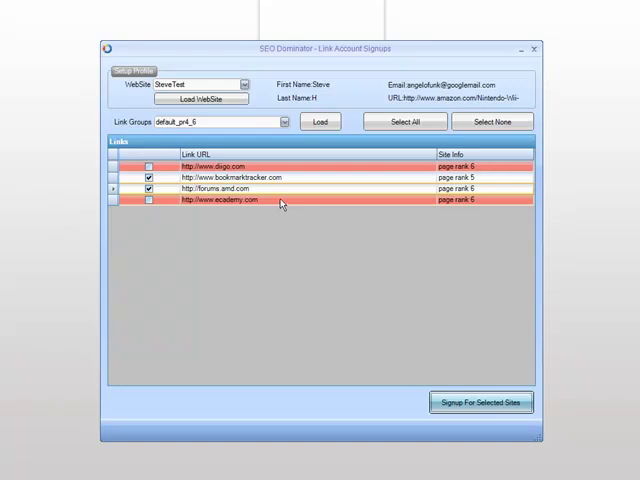
Return to the Link Account Signups list showing diigo.com and ecademy.com rows marked red
left_click(148, 188)
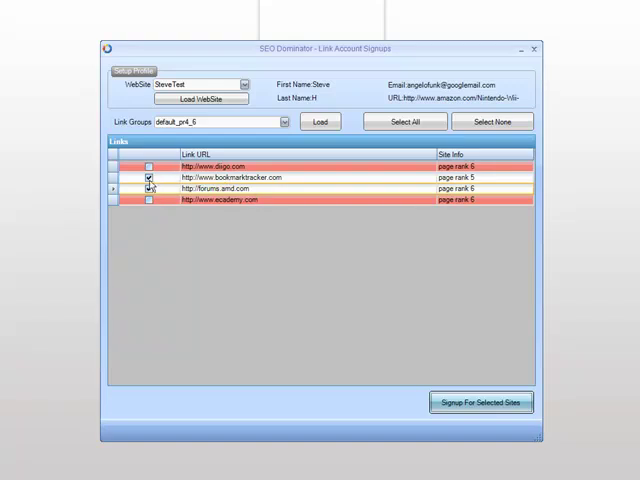
left_click(150, 188)
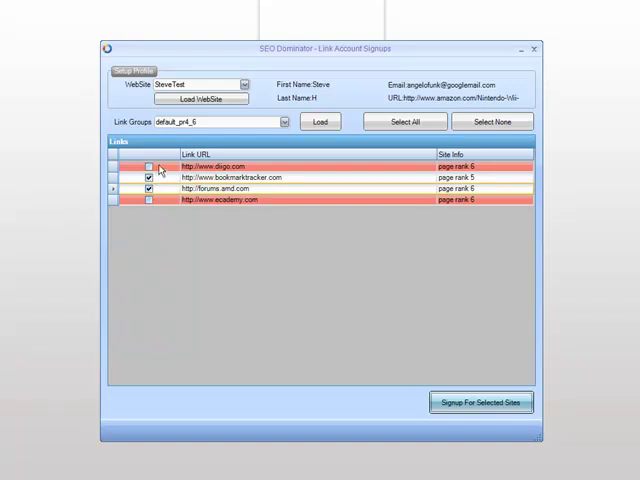